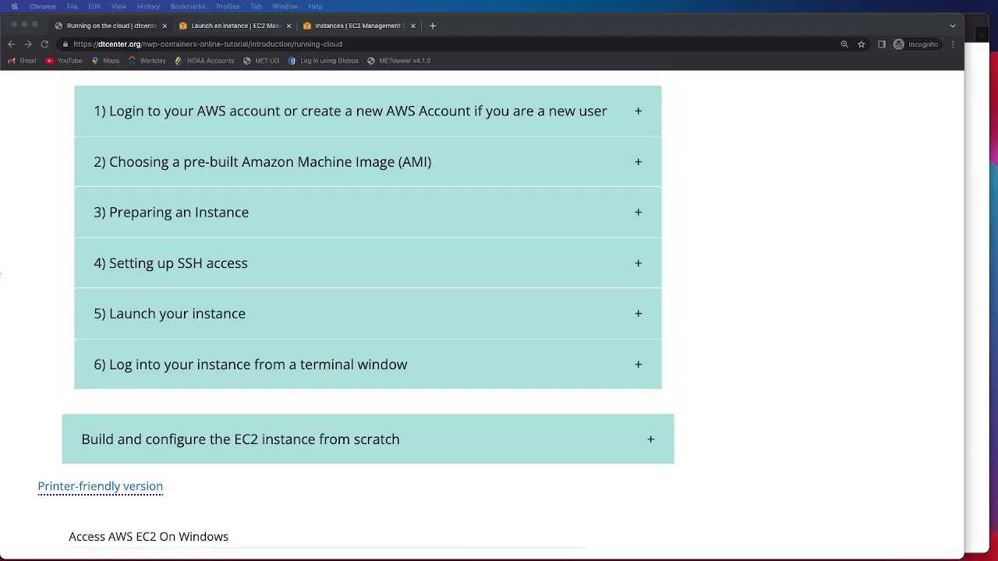
- Expand the '5) Launch your instance' step on the dtcenter.org tutorial page
{"action": "left_click", "coordinate": [176, 313]}
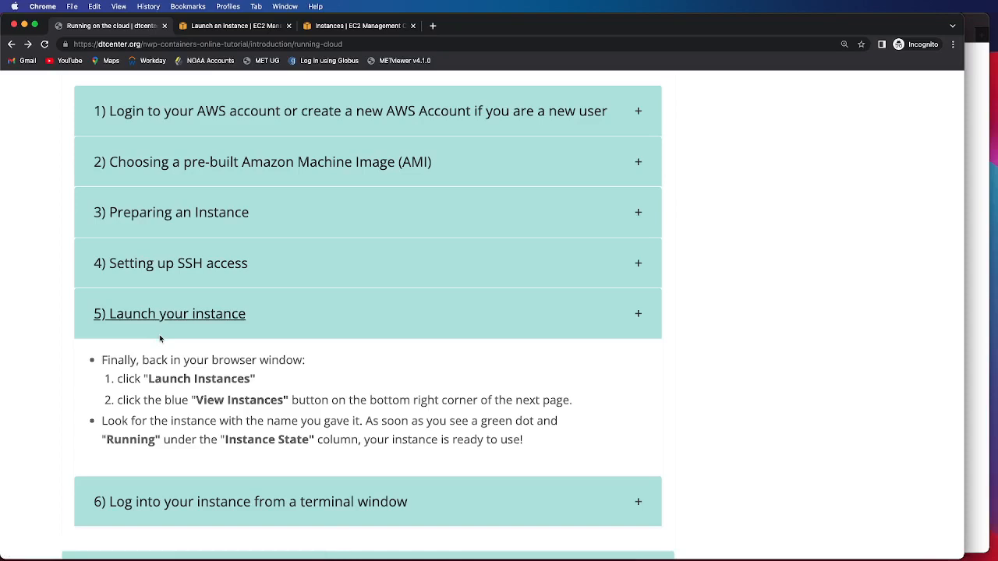
{"action": "mouse_move", "coordinate": [176, 336]}
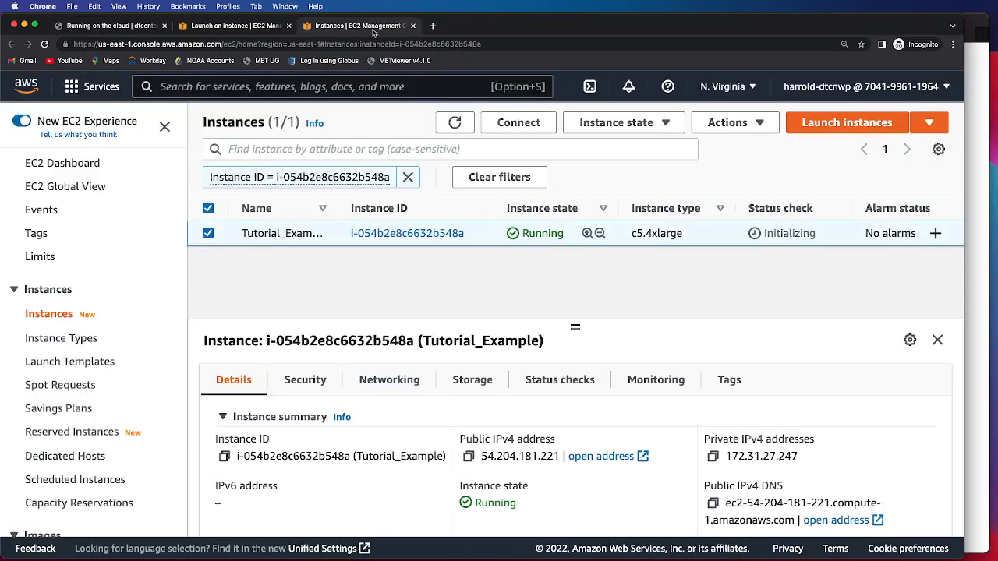
{"action": "mouse_move", "coordinate": [274, 279]}
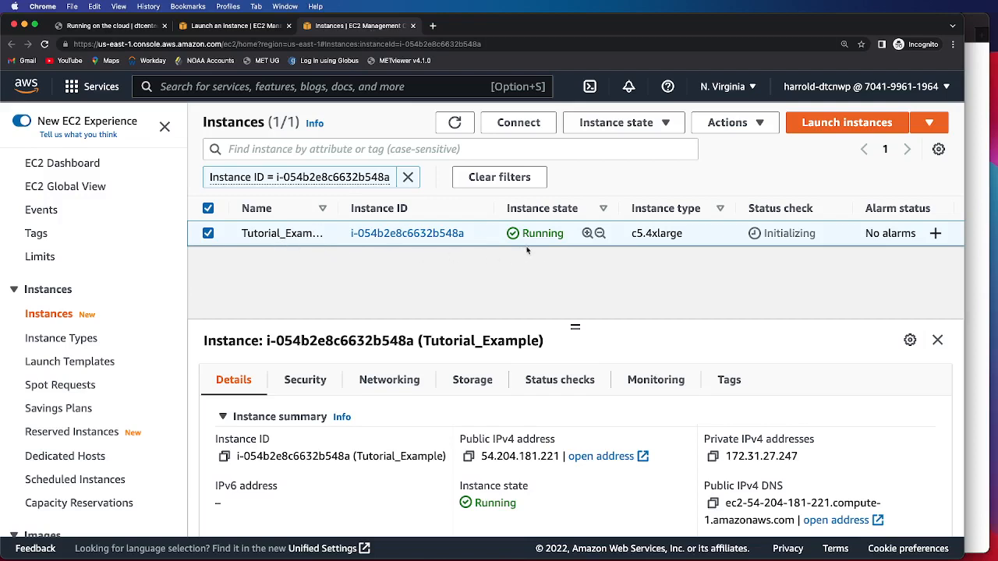
- Highlight Tutorial_Example's Running state in the EC2 Instances list
{"action": "double_click", "coordinate": [541, 233]}
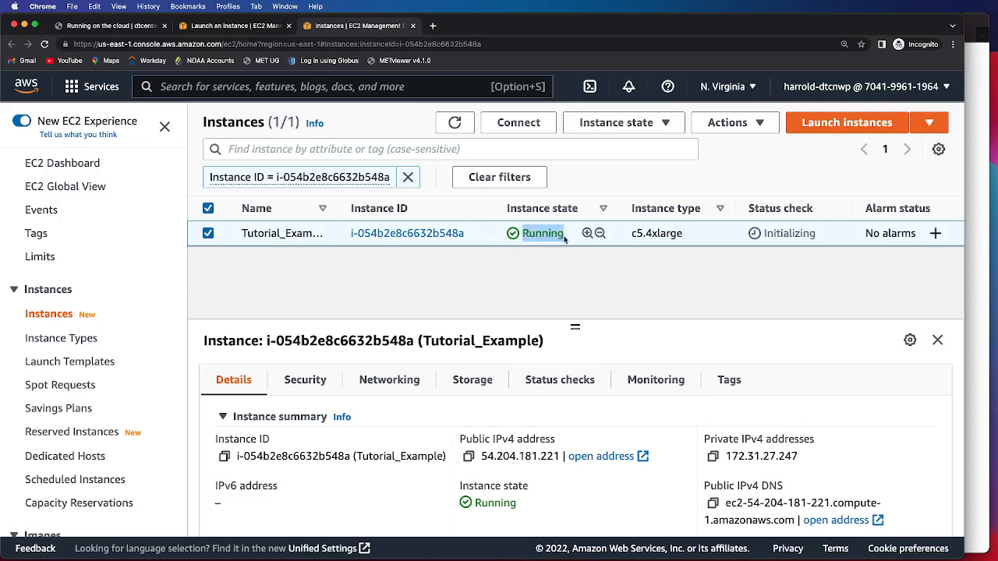
{"action": "mouse_move", "coordinate": [577, 302]}
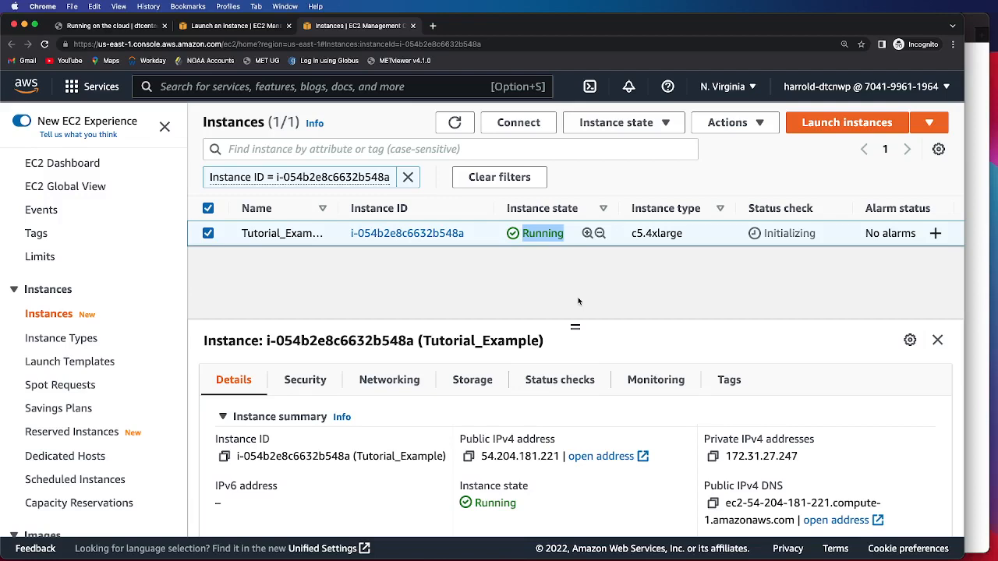
{"action": "mouse_move", "coordinate": [615, 233]}
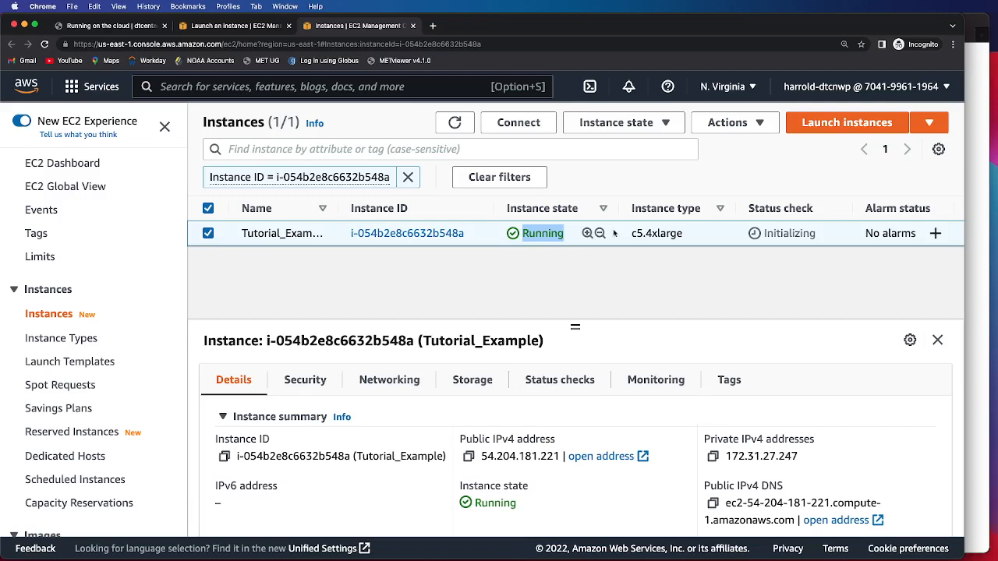
{"action": "mouse_move", "coordinate": [615, 128]}
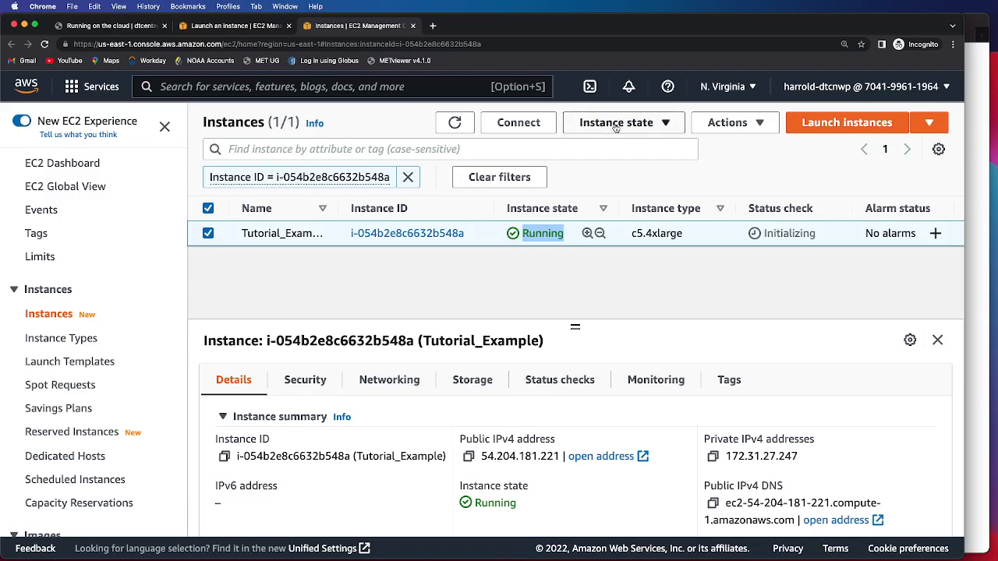
{"action": "left_click", "coordinate": [616, 122]}
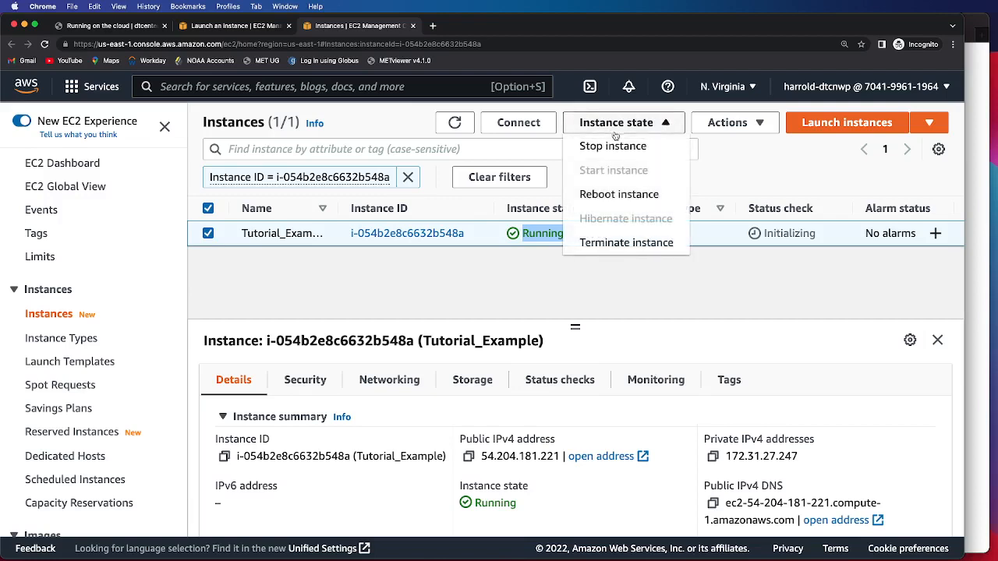
{"action": "mouse_move", "coordinate": [789, 277]}
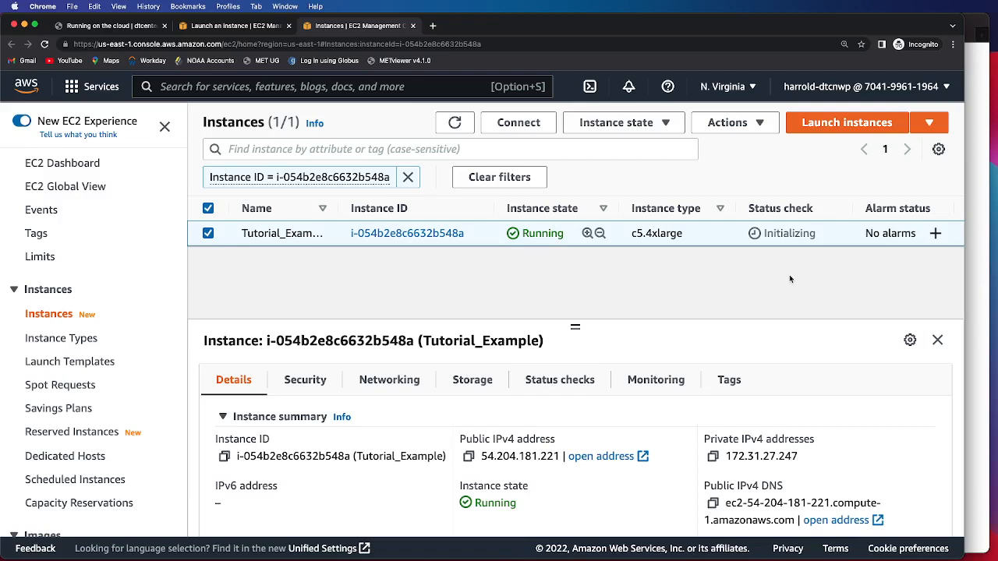
{"action": "mouse_move", "coordinate": [576, 241]}
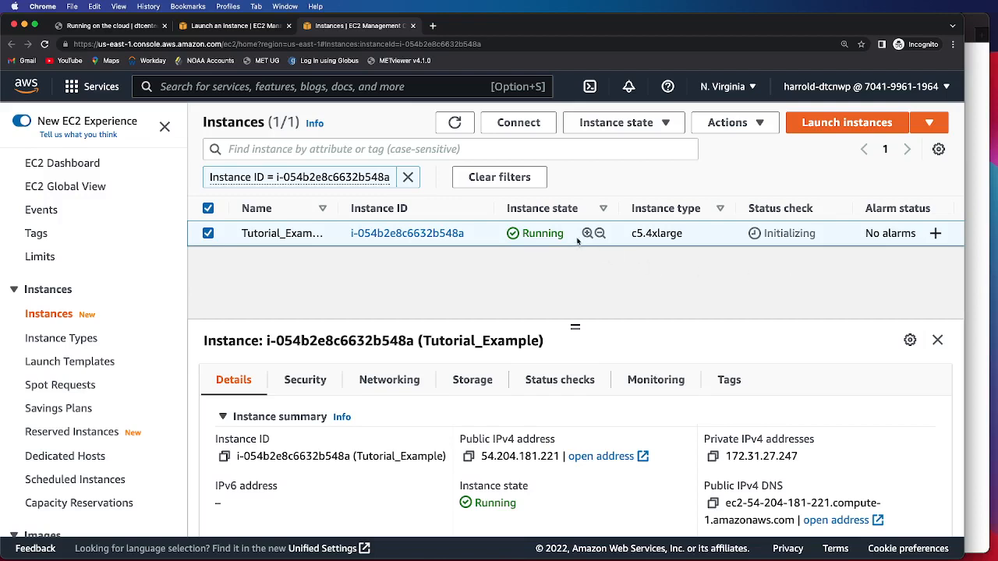
{"action": "left_click", "coordinate": [616, 123]}
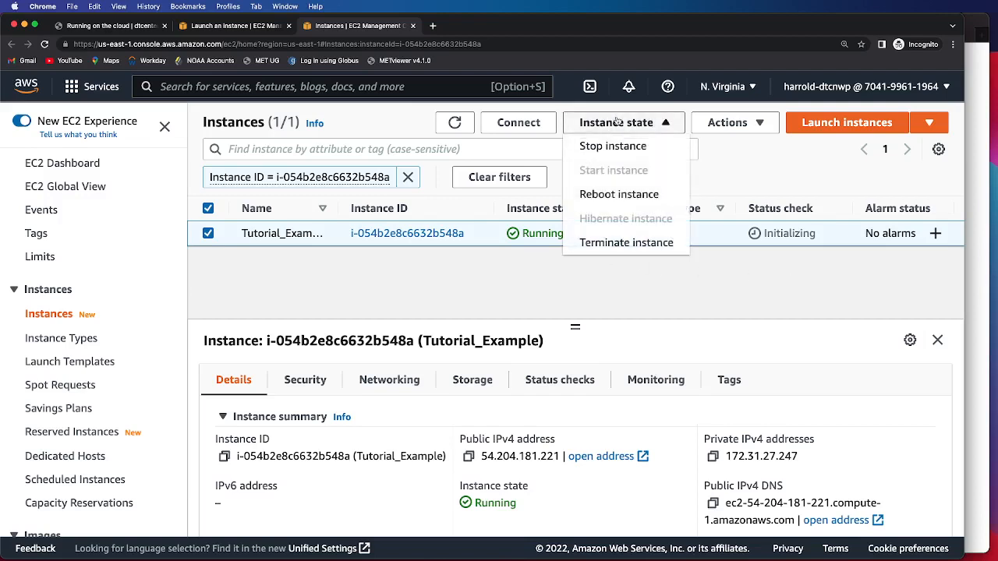
{"action": "mouse_move", "coordinate": [627, 179]}
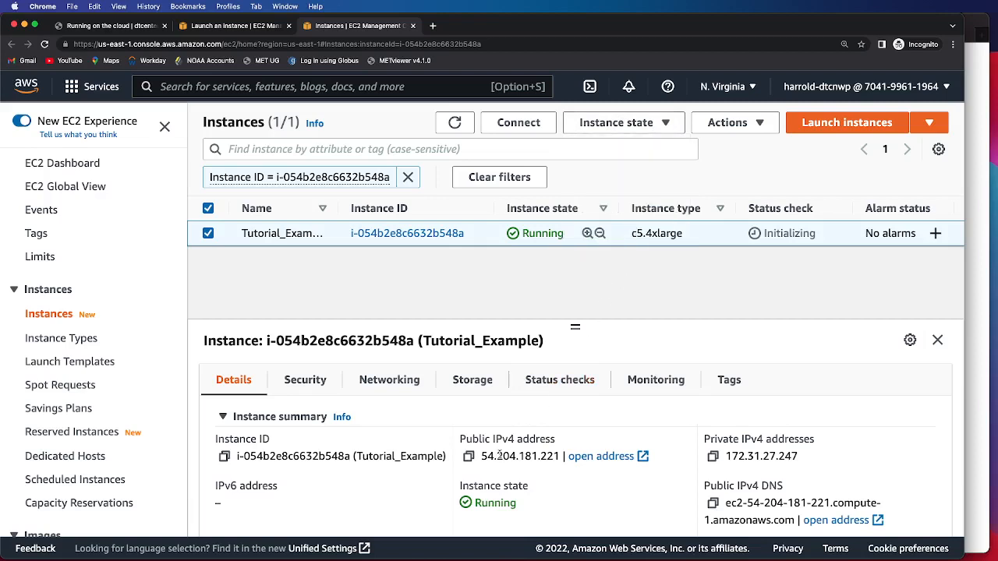
- Select Tutorial_Example's public IPv4 address and show the Instance state stop/terminate options
{"action": "double_click", "coordinate": [533, 456]}
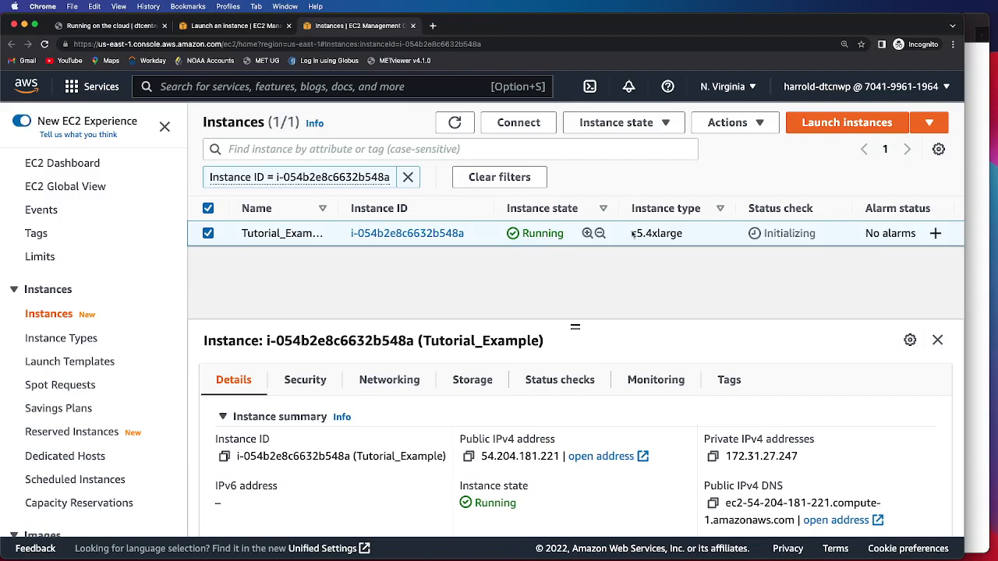
{"action": "left_click", "coordinate": [622, 122]}
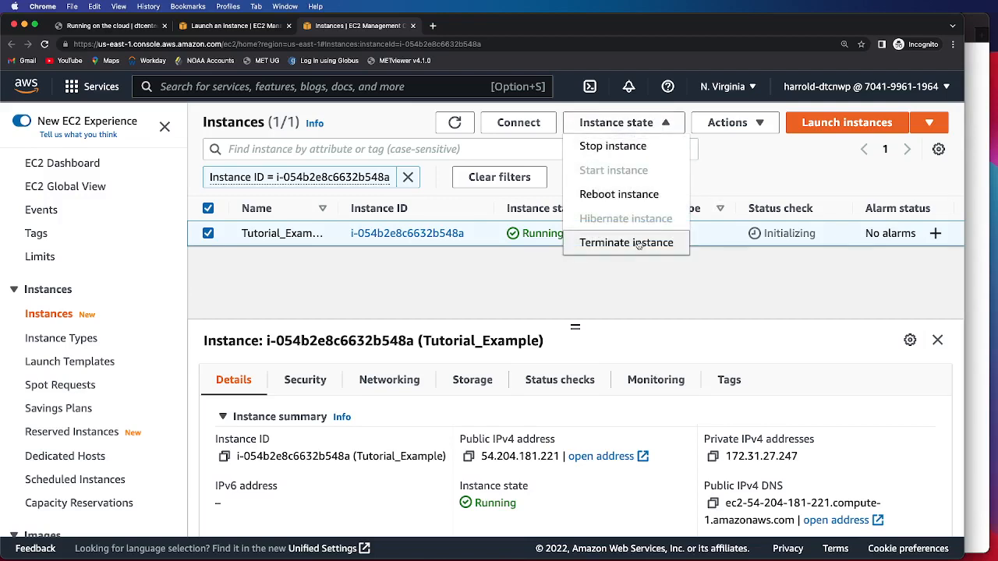
{"action": "mouse_move", "coordinate": [633, 275]}
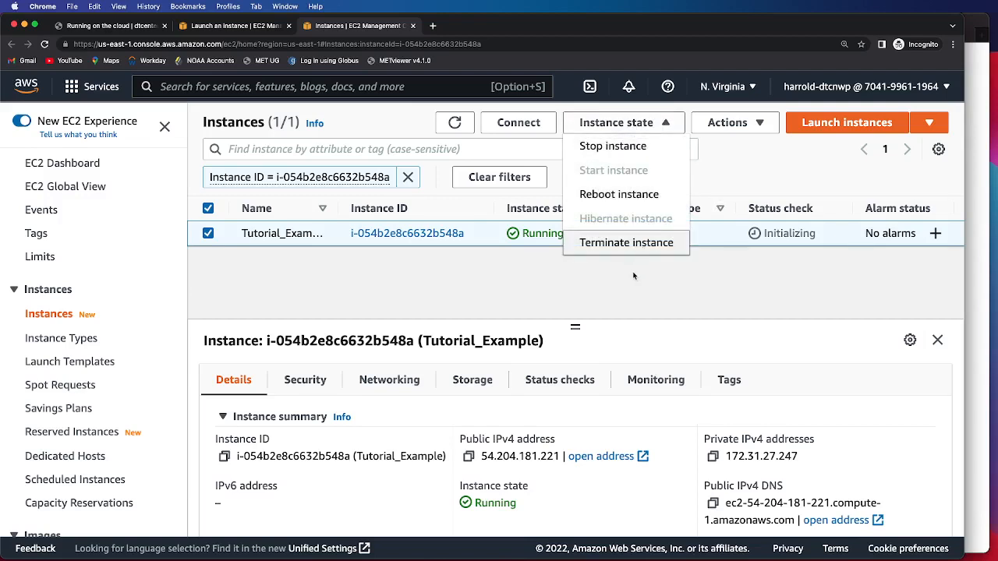